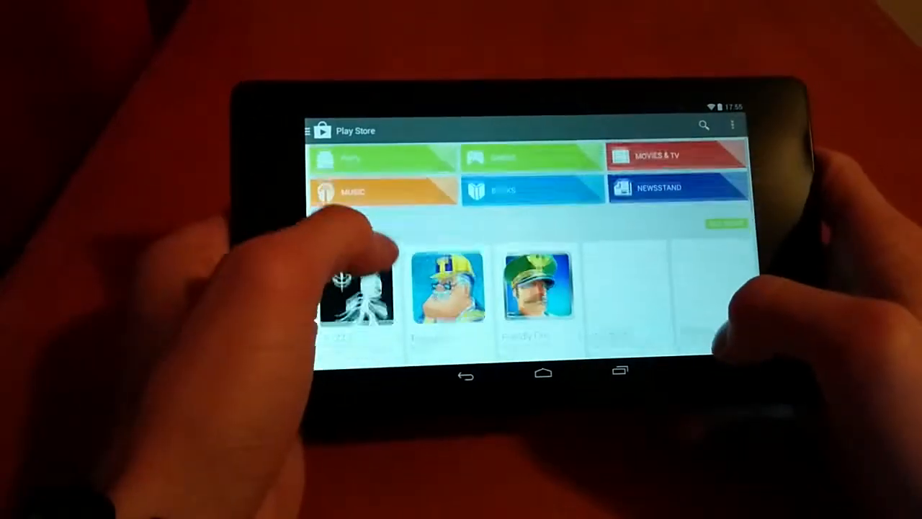
Scroll down through the Play Store's featured app and book sections.
scroll("down", 3)
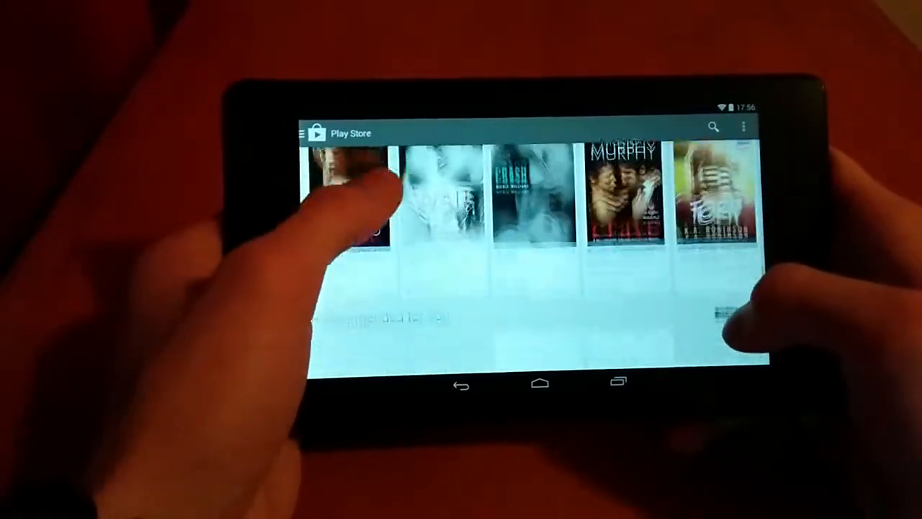
scroll("down", 3)
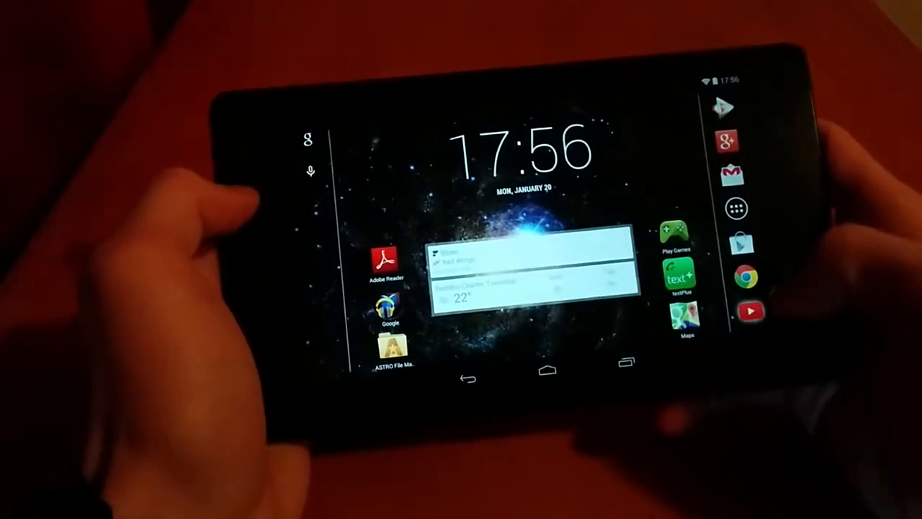
Open the app drawer from the home screen dock.
left_click(751, 311)
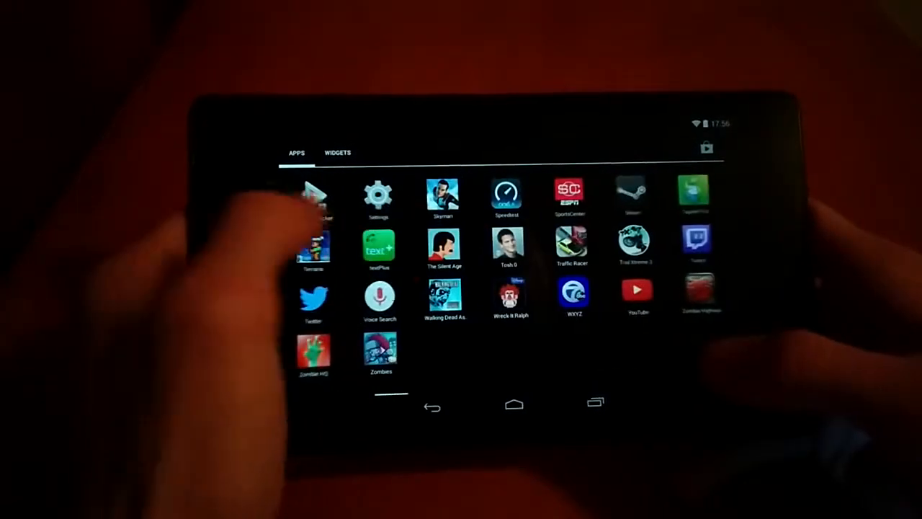
Peek at the Widgets tab, launch Asphalt 8, and enter Single Player Career.
left_click(337, 153)
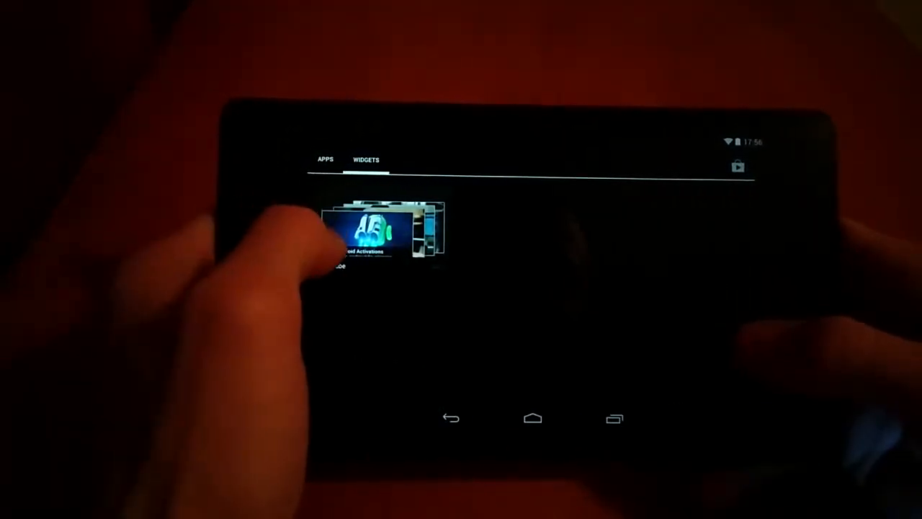
left_click(322, 162)
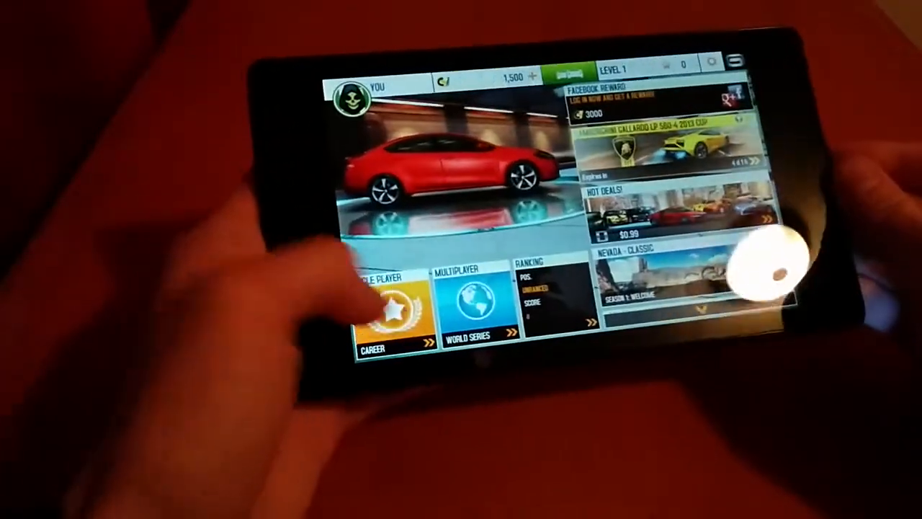
left_click(385, 320)
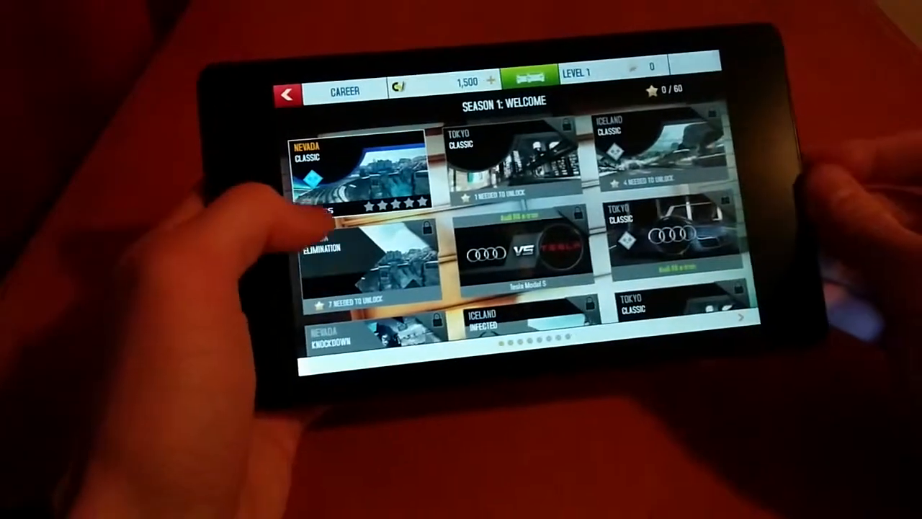